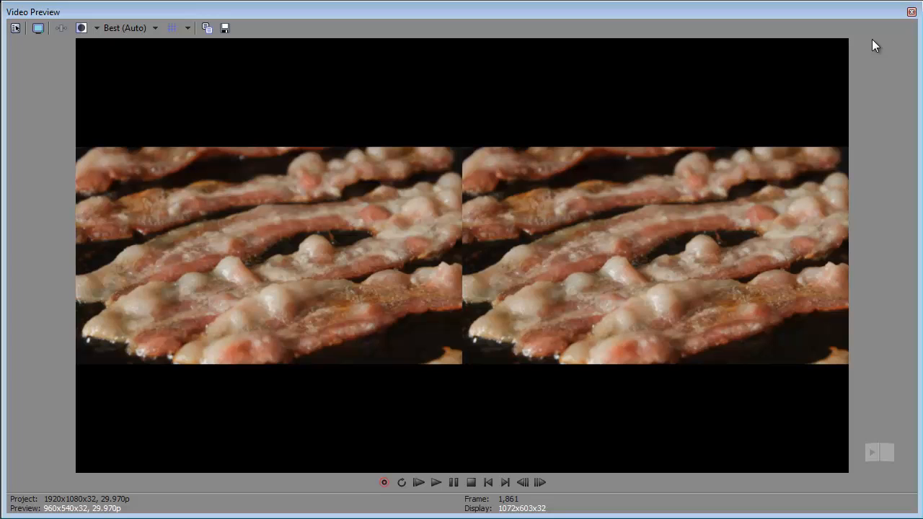
{"action": "mouse_move", "coordinate": [870, 133]}
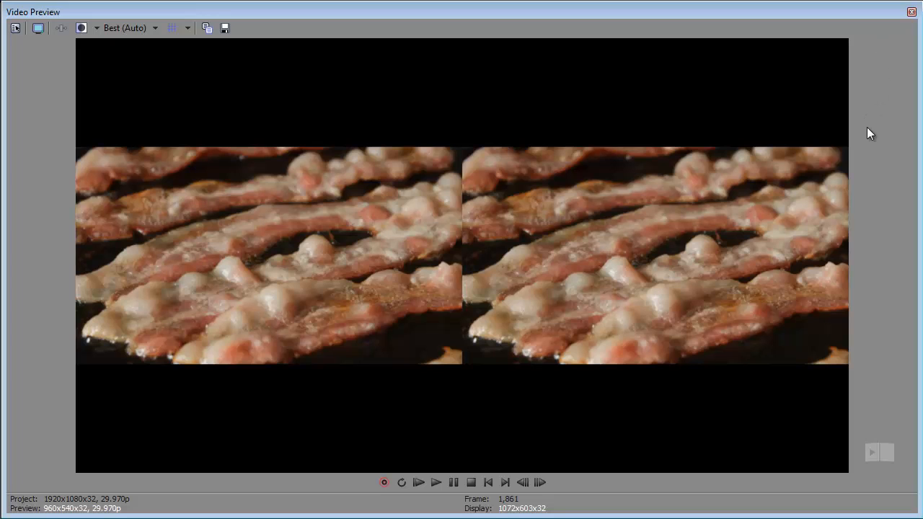
Step: Review the dog clip's Pan/Crop width of 1,920 and double it in Calculator
{"action": "left_click", "coordinate": [436, 482]}
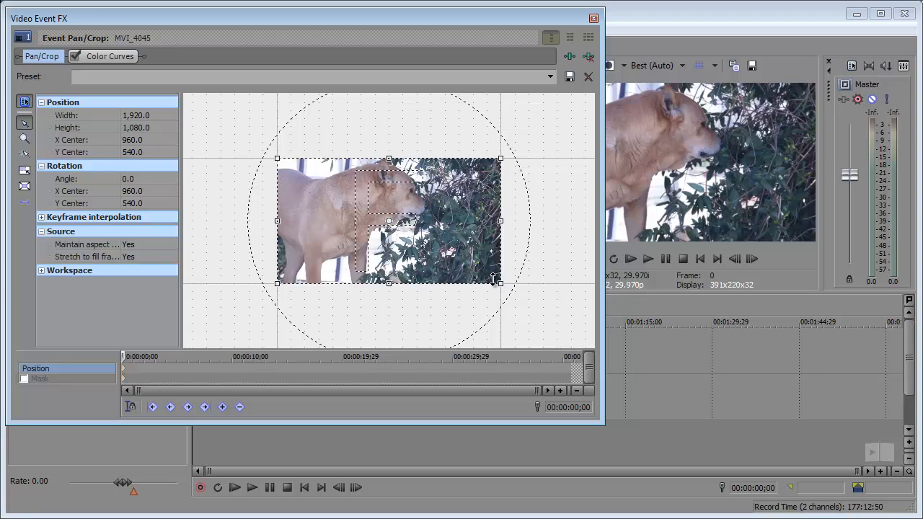
{"action": "mouse_move", "coordinate": [143, 151]}
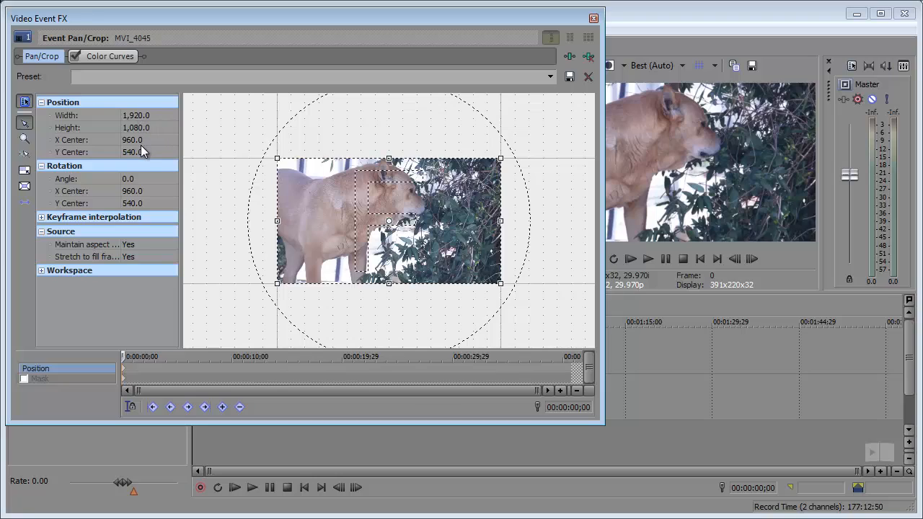
{"action": "mouse_move", "coordinate": [151, 127]}
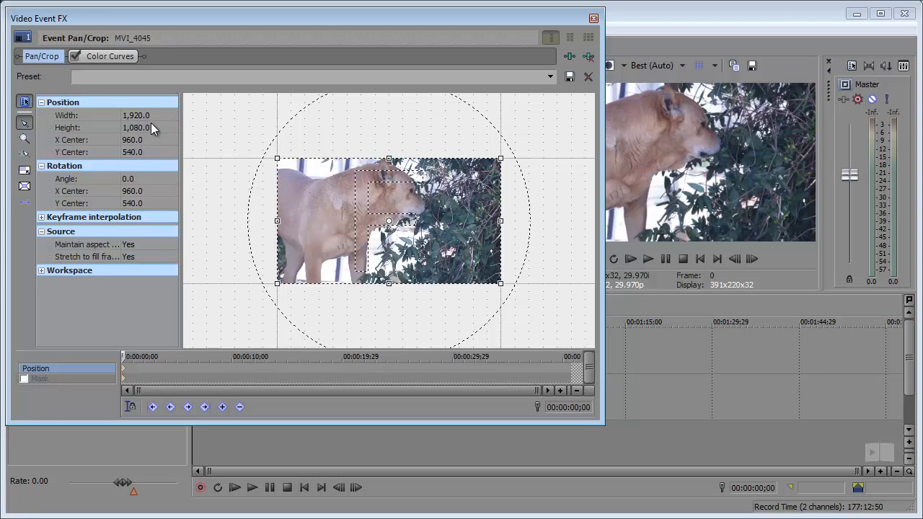
{"action": "mouse_move", "coordinate": [163, 141]}
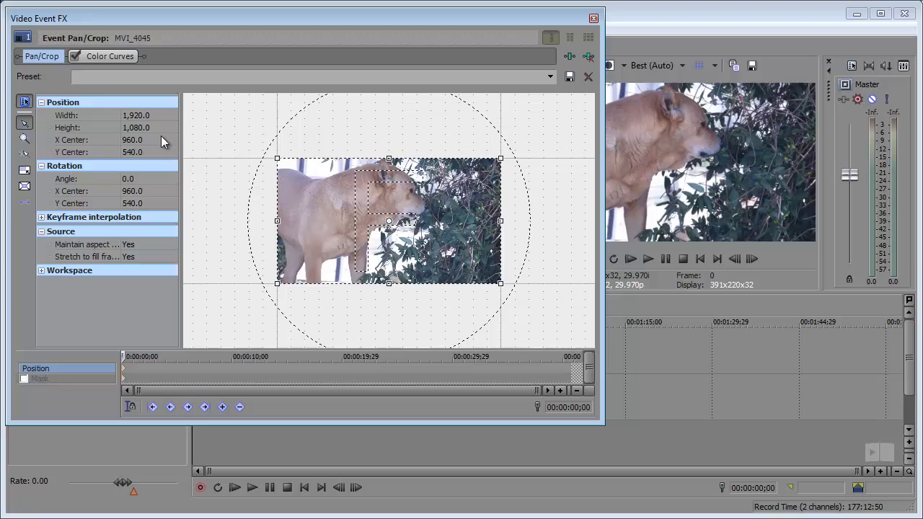
{"action": "mouse_move", "coordinate": [739, 171]}
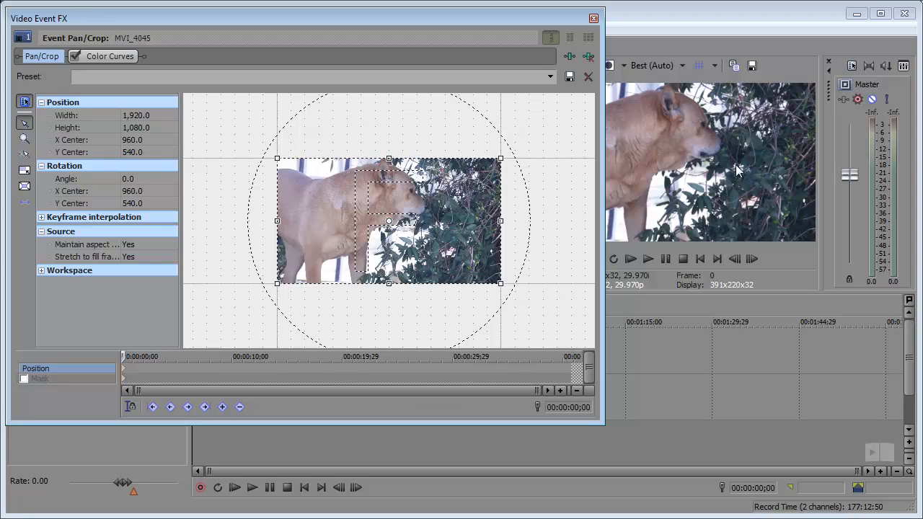
{"action": "mouse_move", "coordinate": [519, 164]}
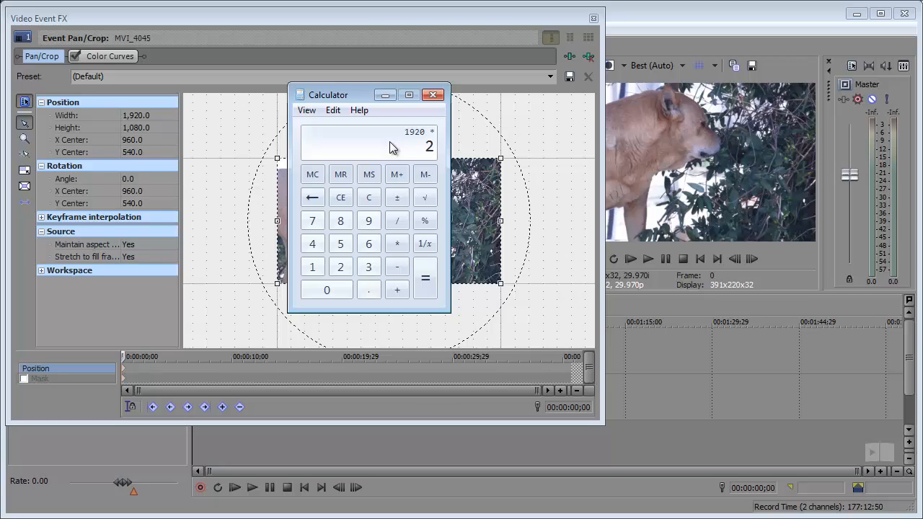
Step: Evaluate 1920 × 2 in Calculator, then return to the Pan/Crop Width field
{"action": "left_click", "coordinate": [426, 278]}
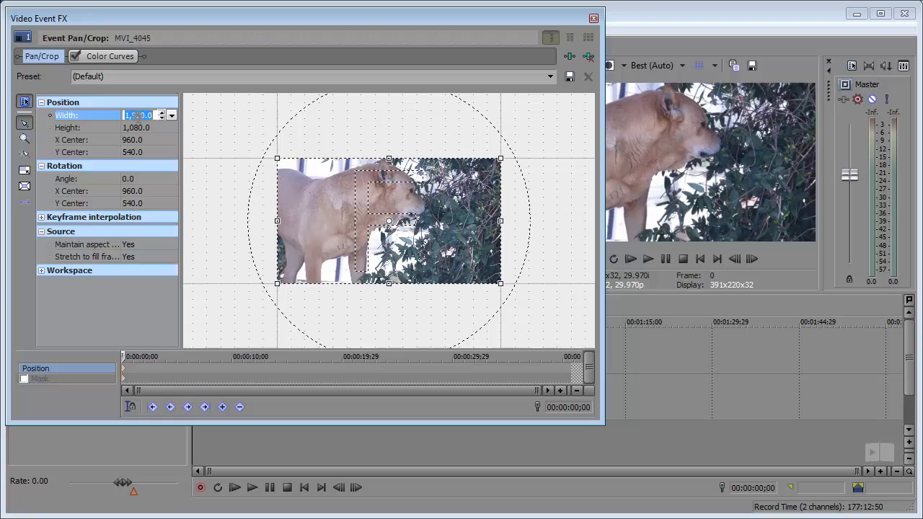
Step: Set the dog clip's Pan/Crop Width to 3840 and its X Center to 1920
{"action": "type", "text": "1,920.0"}
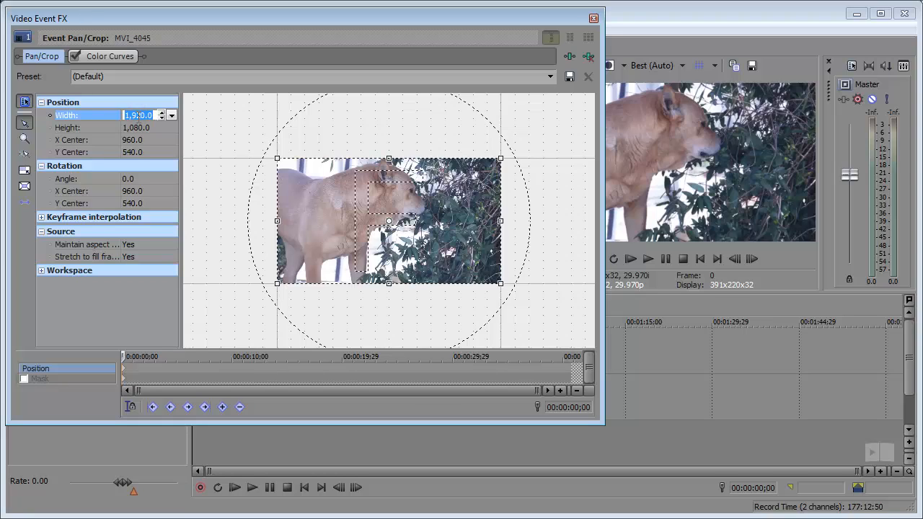
{"action": "type", "text": "3840"}
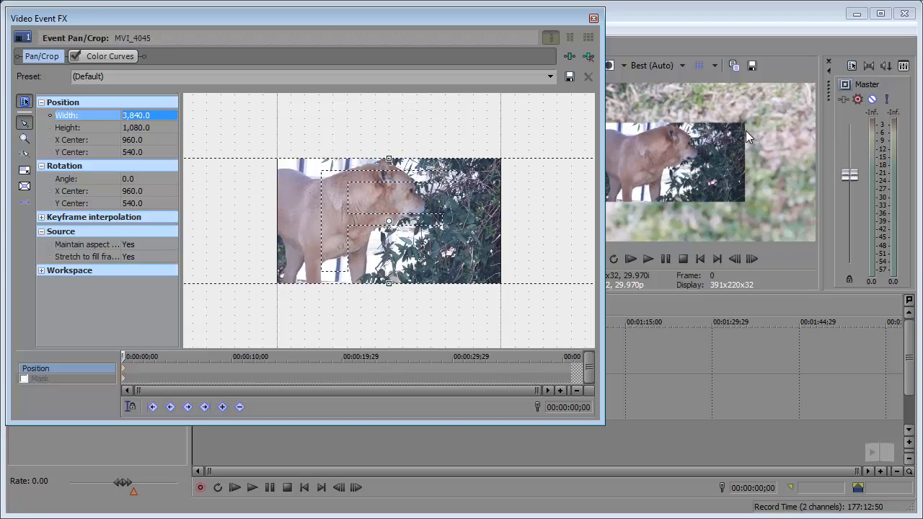
{"action": "mouse_move", "coordinate": [752, 209]}
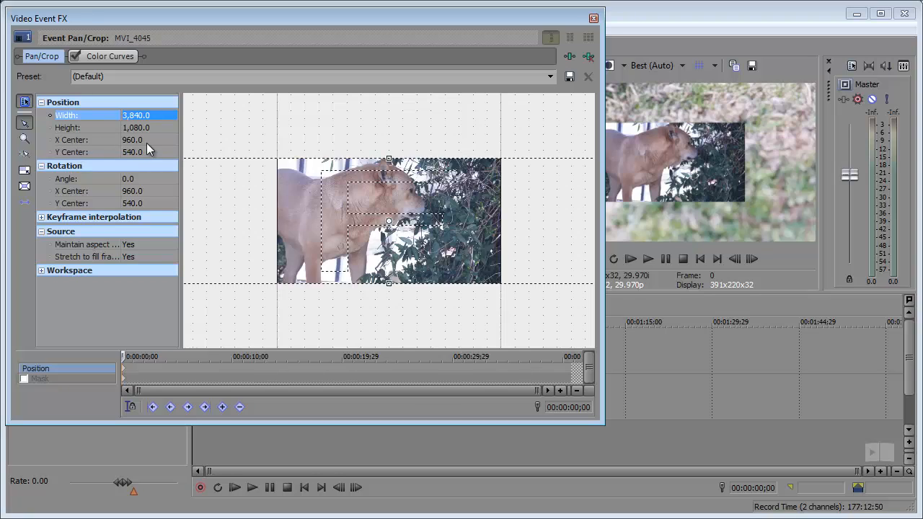
{"action": "left_click", "coordinate": [86, 139]}
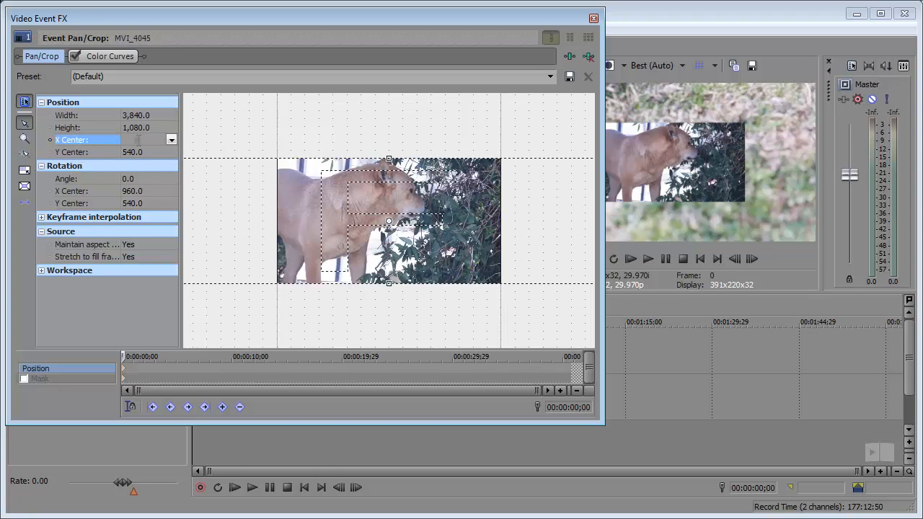
{"action": "left_click", "coordinate": [137, 139]}
{"action": "type", "text": "1,920"}
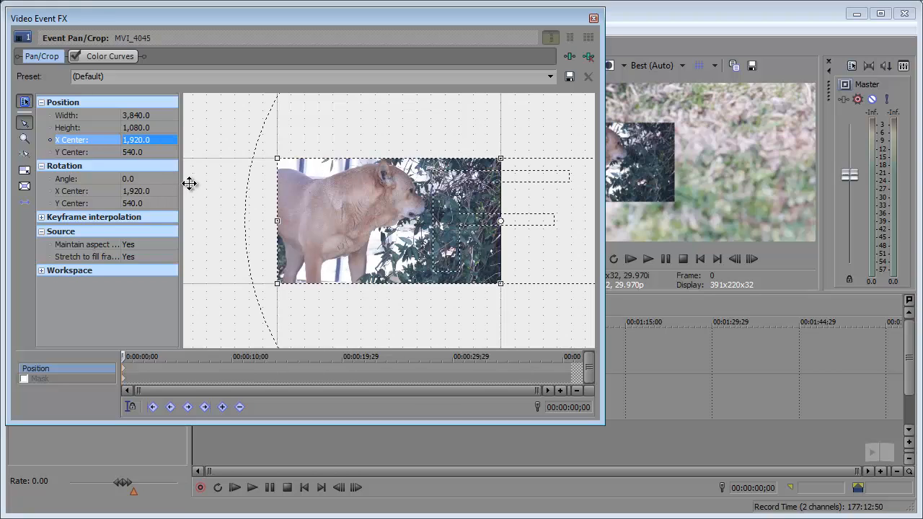
{"action": "mouse_move", "coordinate": [276, 182]}
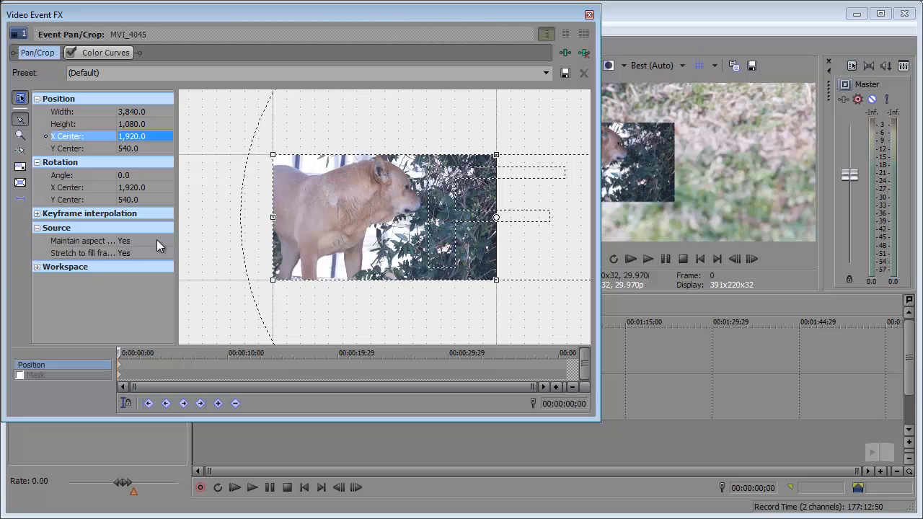
{"action": "mouse_move", "coordinate": [134, 250]}
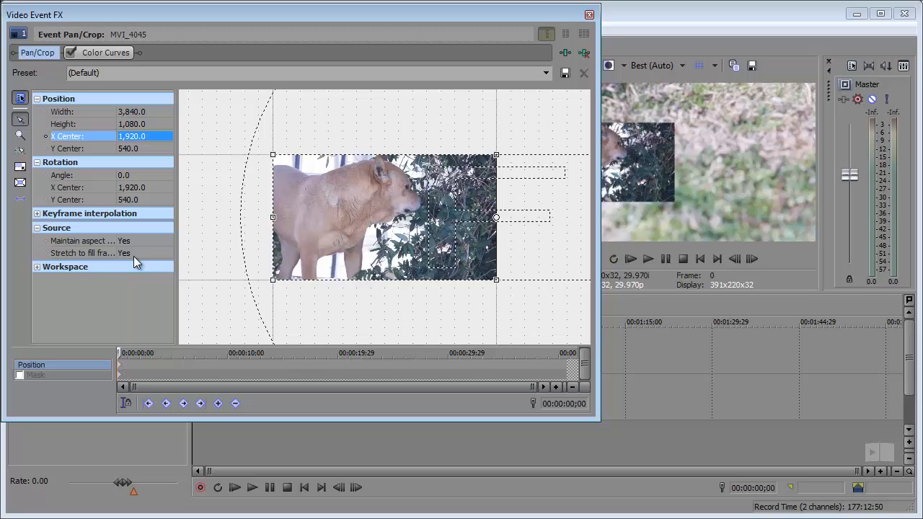
Step: Keep Stretch to fill frame at Yes and save the settings as preset 'Split Left'
{"action": "left_click", "coordinate": [167, 253]}
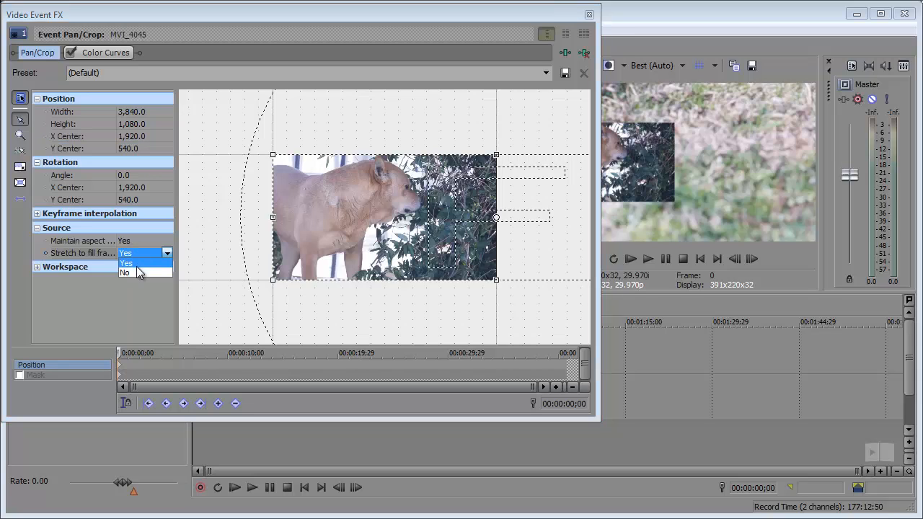
{"action": "left_click", "coordinate": [125, 273]}
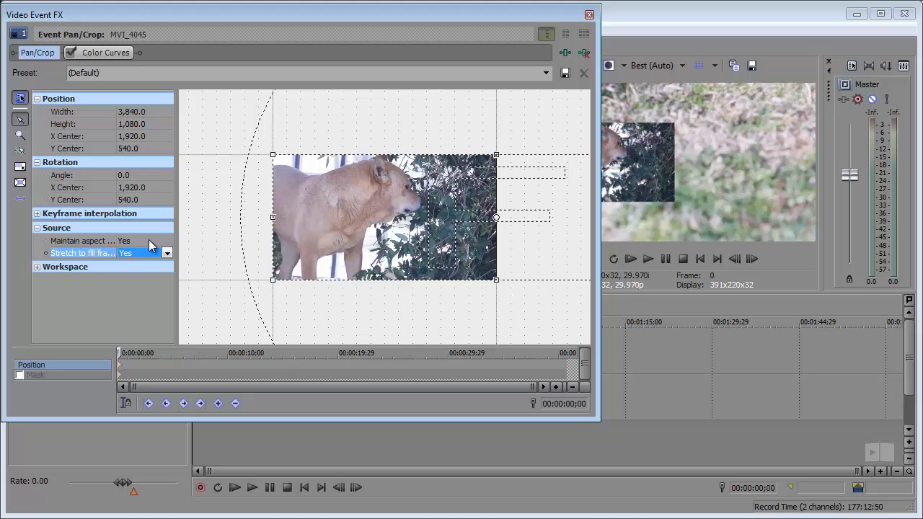
{"action": "left_click", "coordinate": [167, 241]}
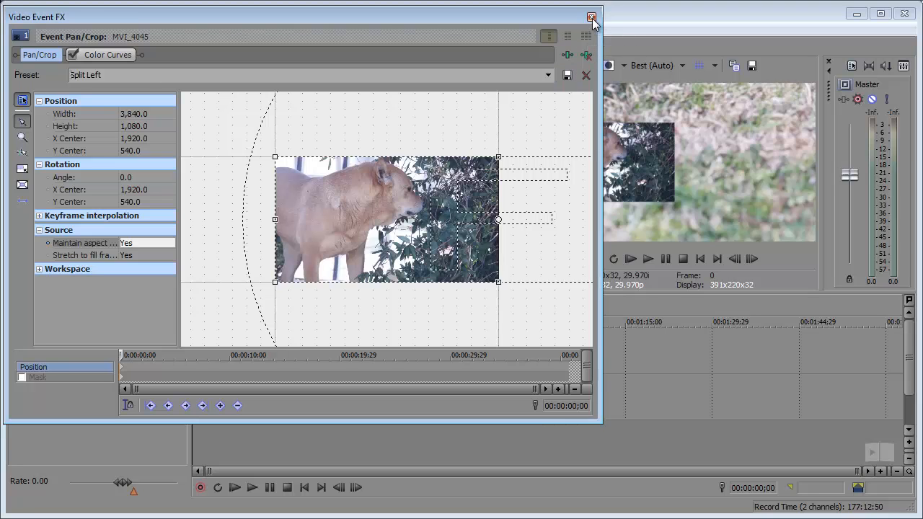
{"action": "left_click", "coordinate": [591, 17]}
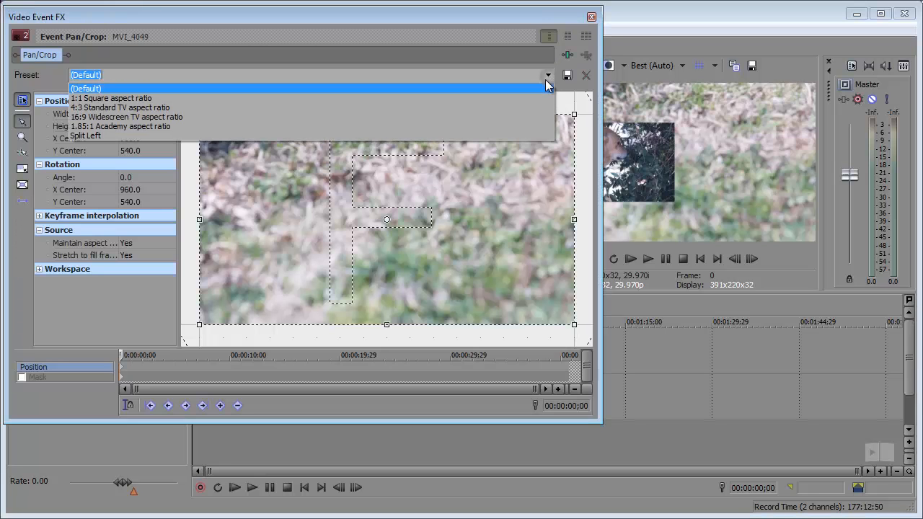
Step: Apply the Split Left preset to the grass clip with X Center 0
{"action": "left_click", "coordinate": [85, 135]}
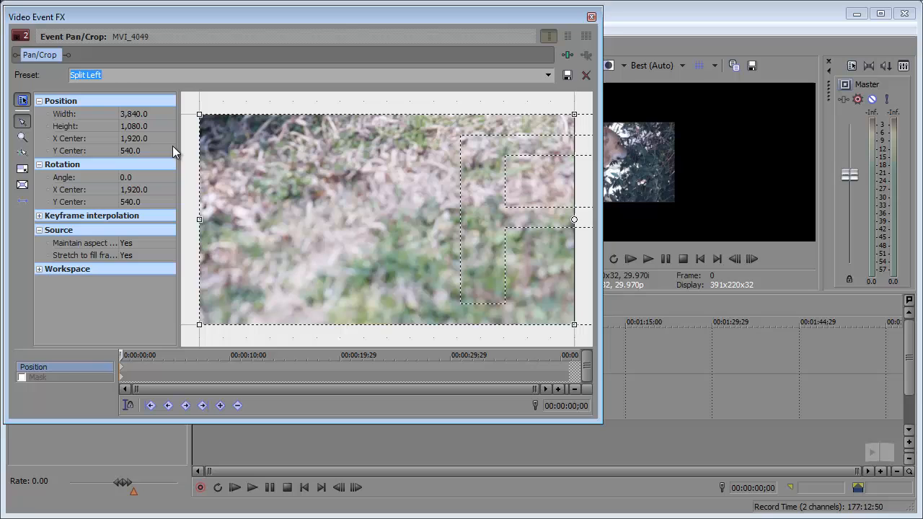
{"action": "left_click", "coordinate": [135, 137]}
{"action": "type", "text": "0"}
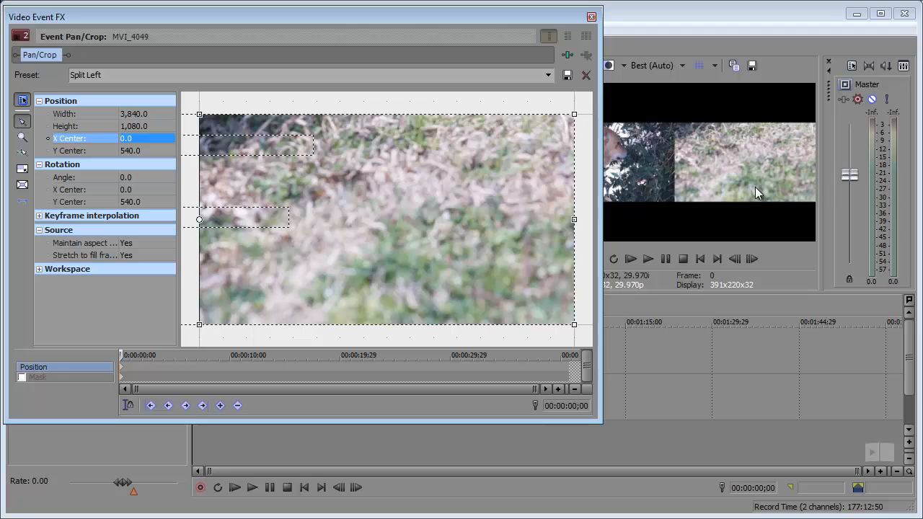
{"action": "mouse_move", "coordinate": [668, 129]}
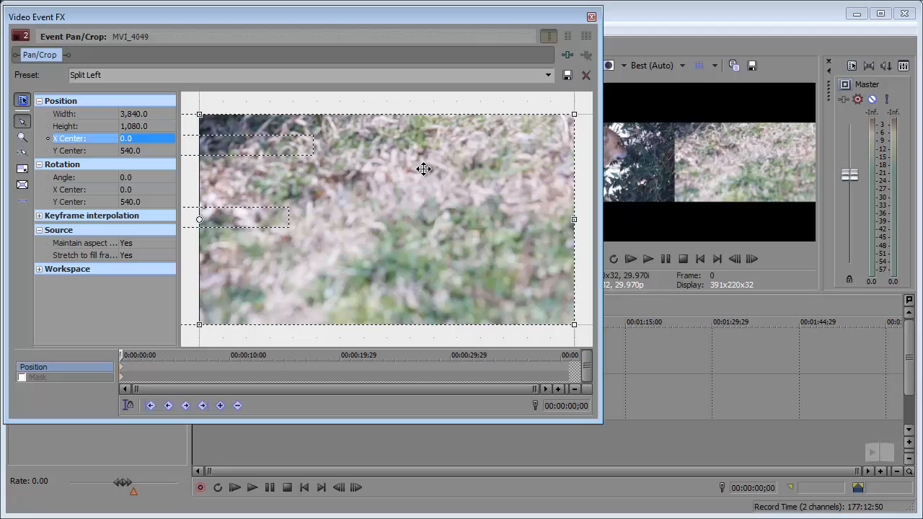
{"action": "mouse_move", "coordinate": [312, 94]}
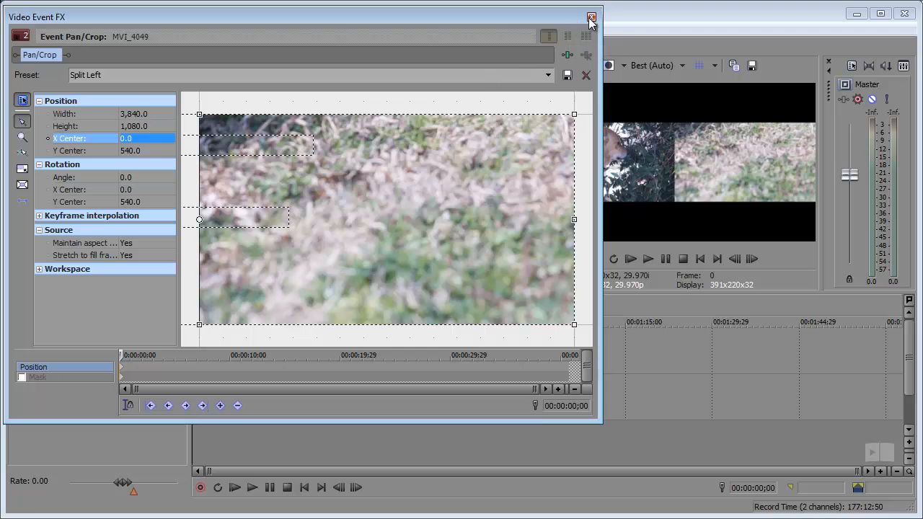
{"action": "left_click", "coordinate": [591, 17]}
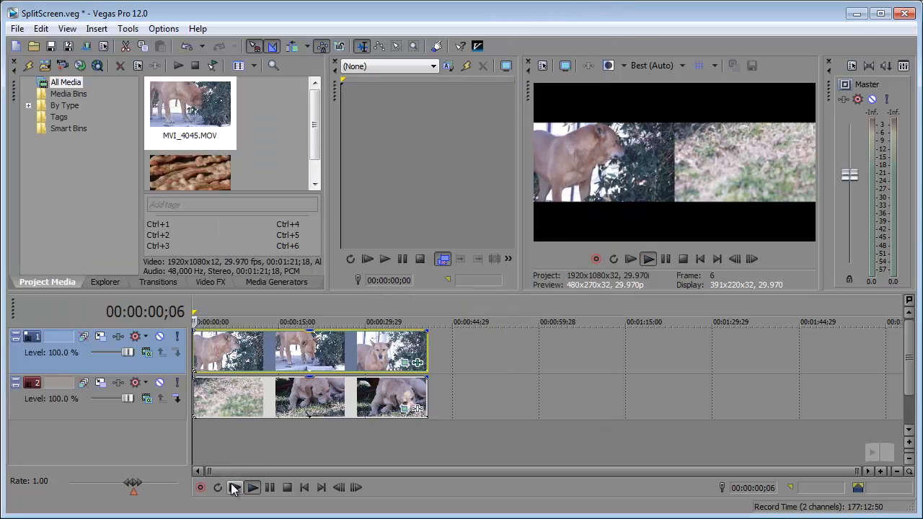
{"action": "left_click", "coordinate": [253, 487]}
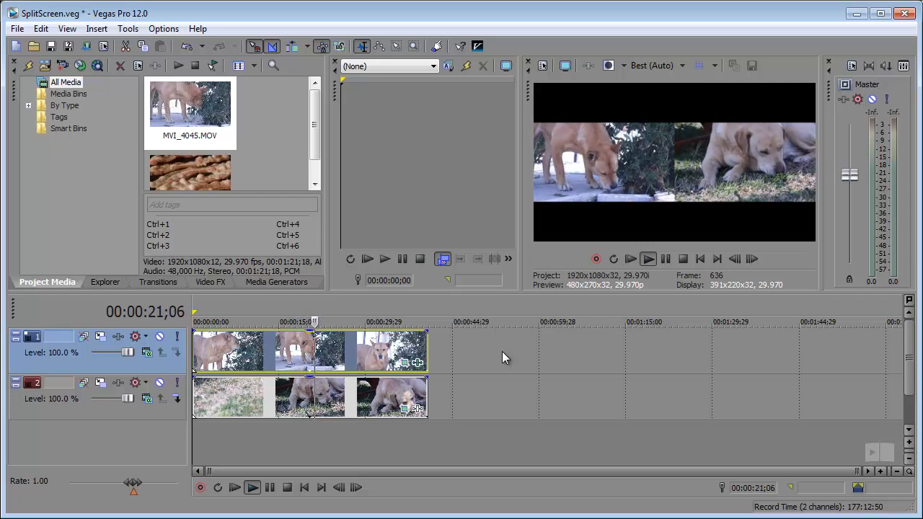
{"action": "left_click", "coordinate": [252, 487]}
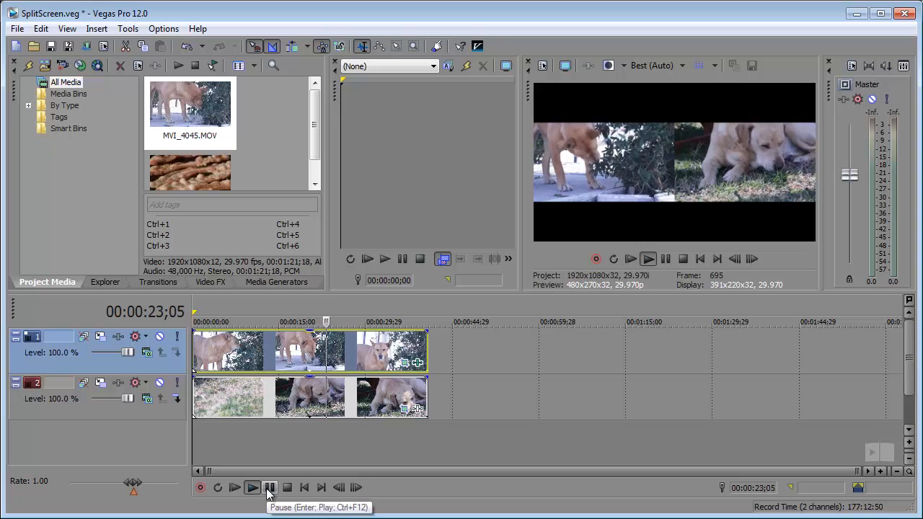
{"action": "left_click", "coordinate": [269, 487]}
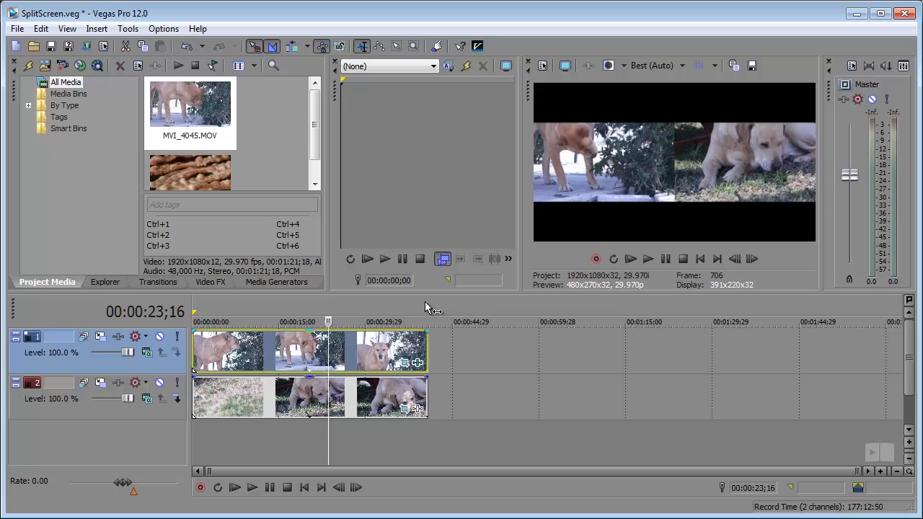
{"action": "mouse_move", "coordinate": [427, 303]}
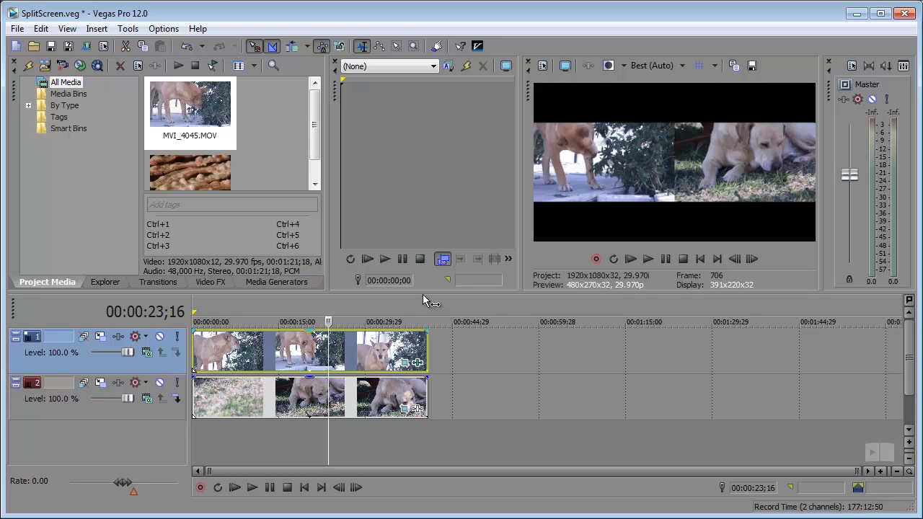
{"action": "mouse_move", "coordinate": [424, 294]}
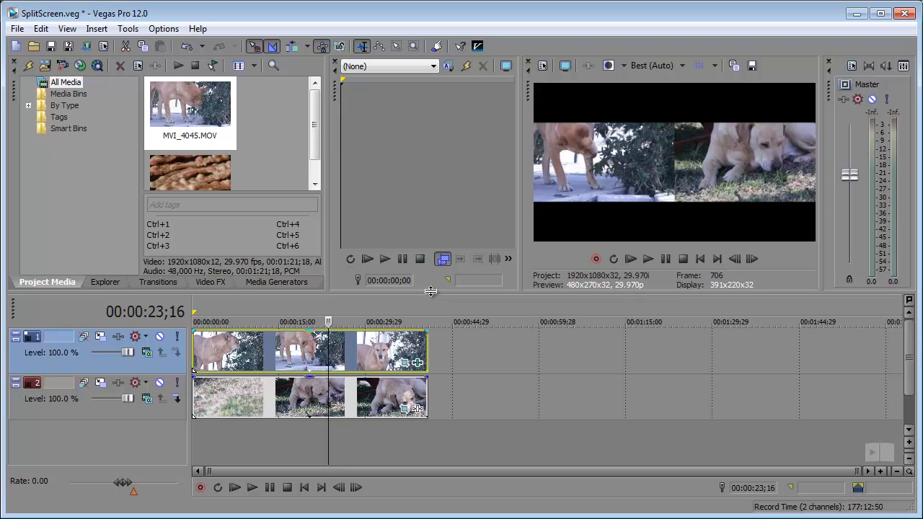
{"action": "mouse_move", "coordinate": [436, 303]}
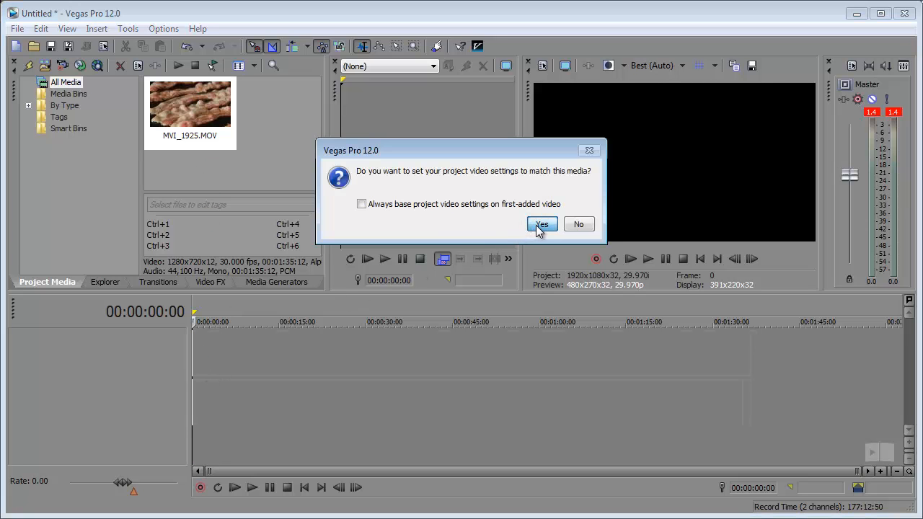
Step: Match the new project's video settings to the bacon clip at 1280x720, 30 fps
{"action": "left_click", "coordinate": [541, 225]}
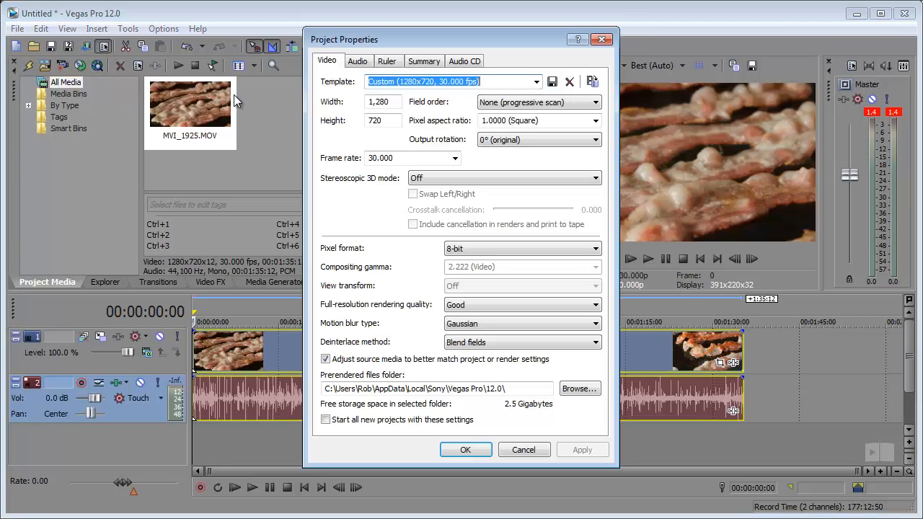
{"action": "left_click", "coordinate": [465, 449]}
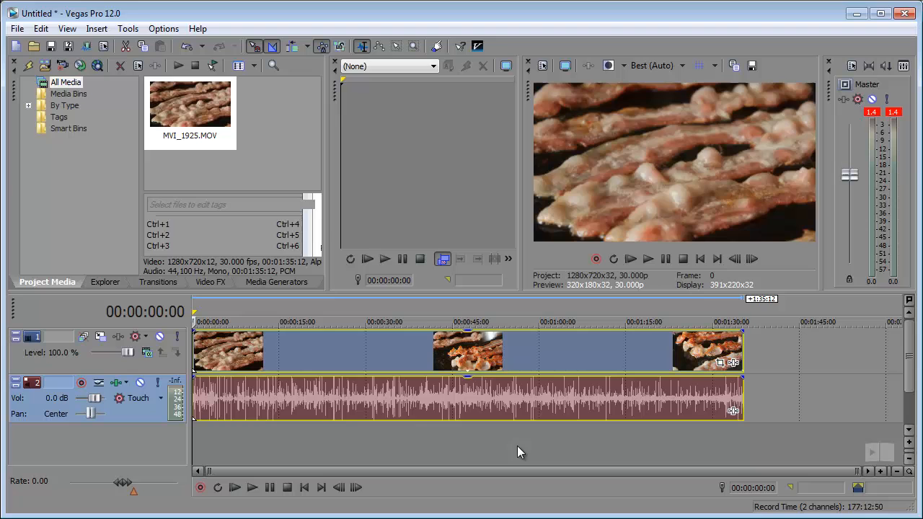
{"action": "mouse_move", "coordinate": [710, 351]}
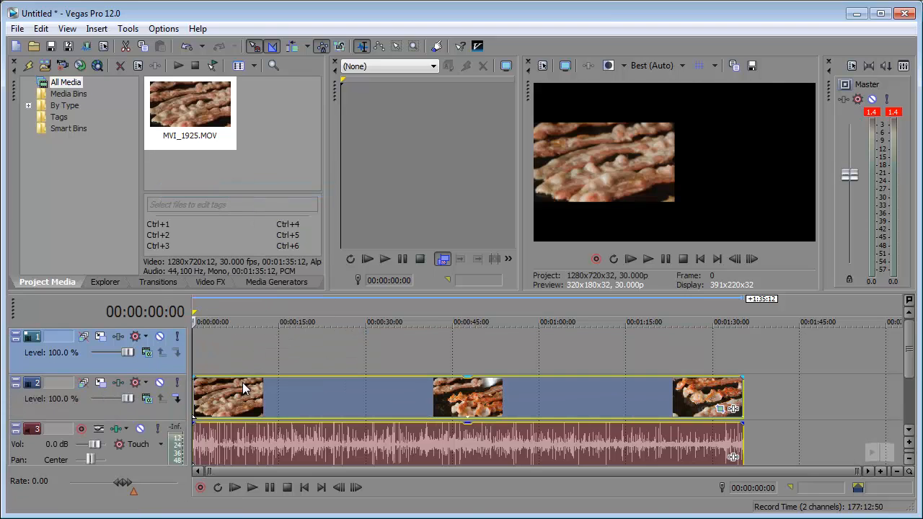
{"action": "mouse_move", "coordinate": [240, 401]}
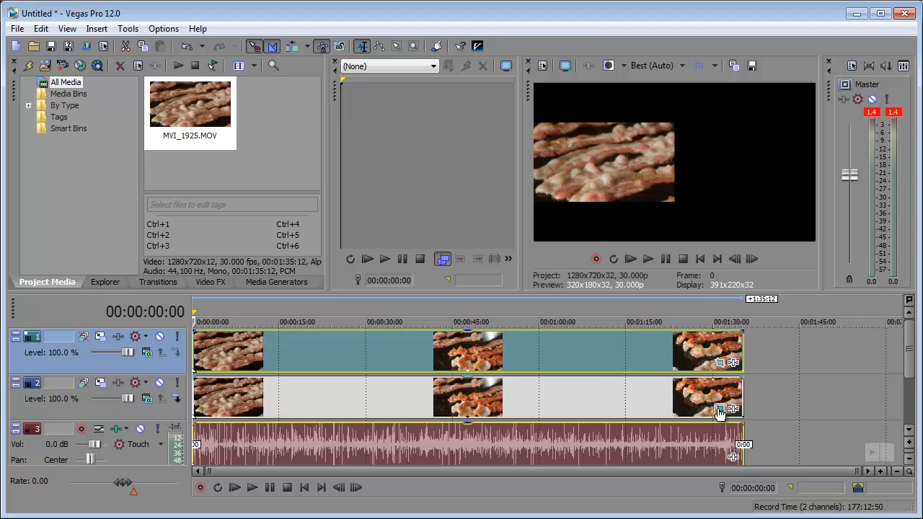
Step: Apply Split Left framing with X Center 0 to the lower bacon event
{"action": "left_click", "coordinate": [720, 409]}
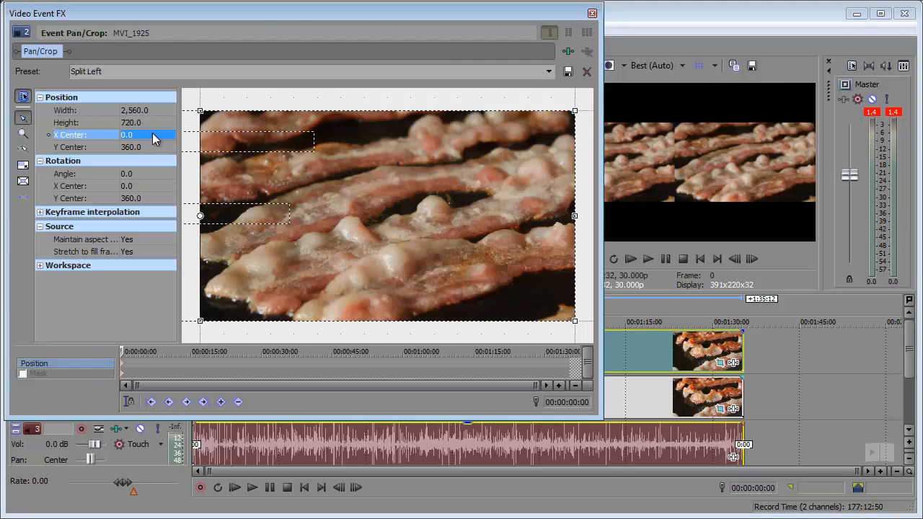
{"action": "left_click", "coordinate": [591, 13]}
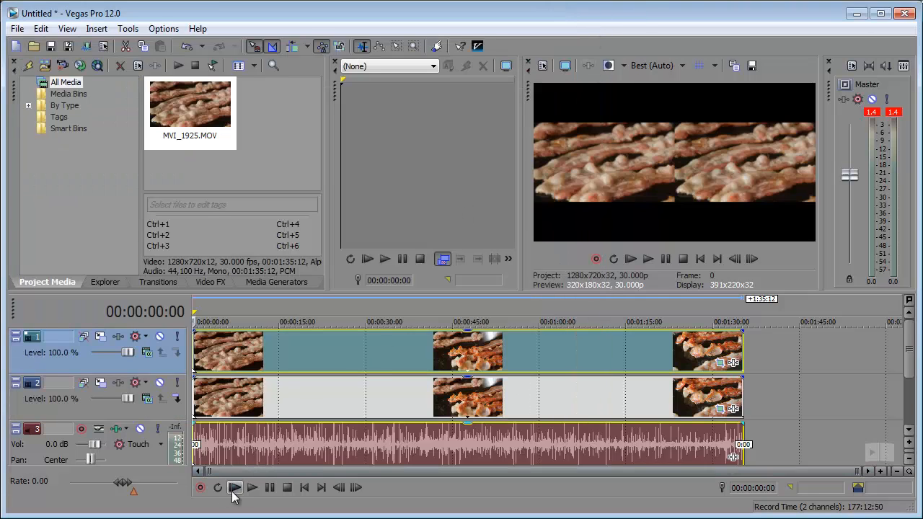
{"action": "left_click", "coordinate": [252, 487]}
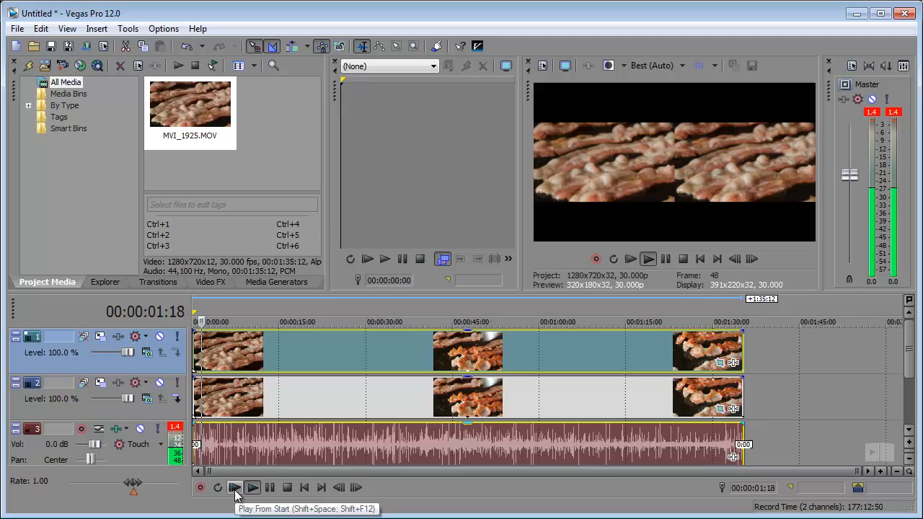
{"action": "left_click", "coordinate": [235, 487]}
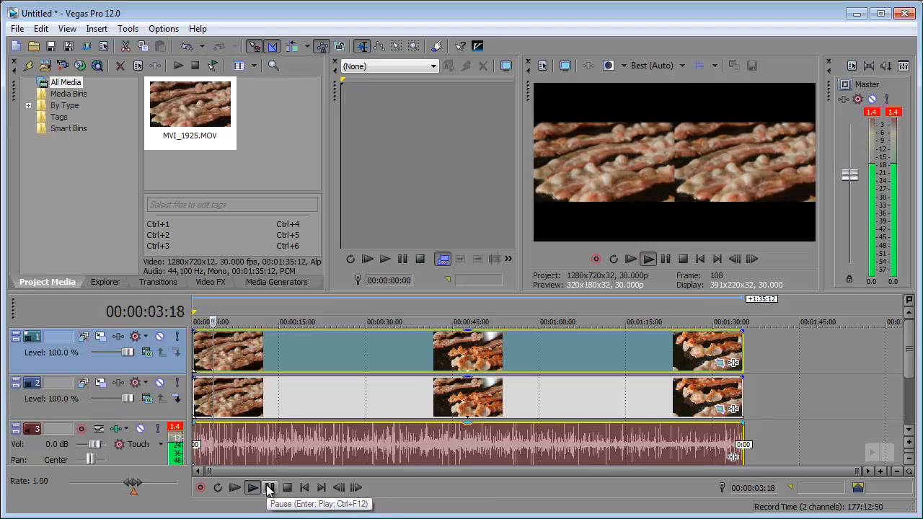
{"action": "left_click", "coordinate": [269, 488]}
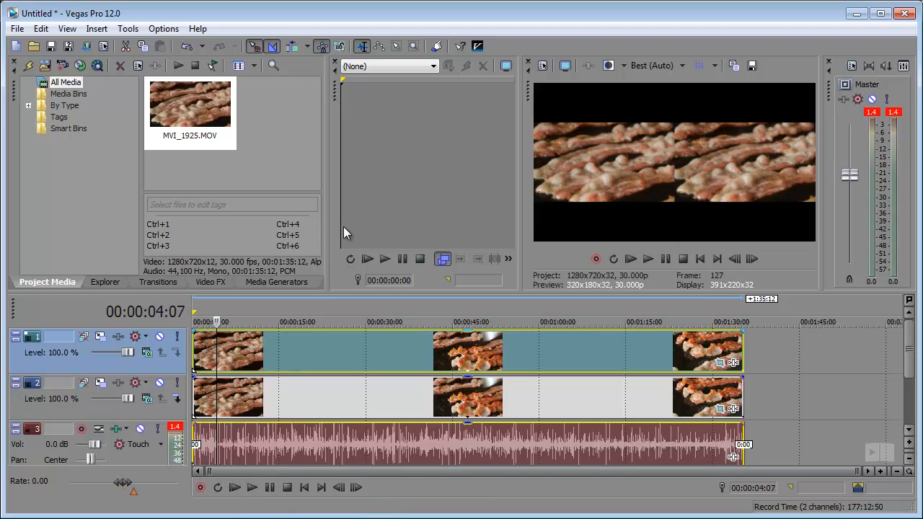